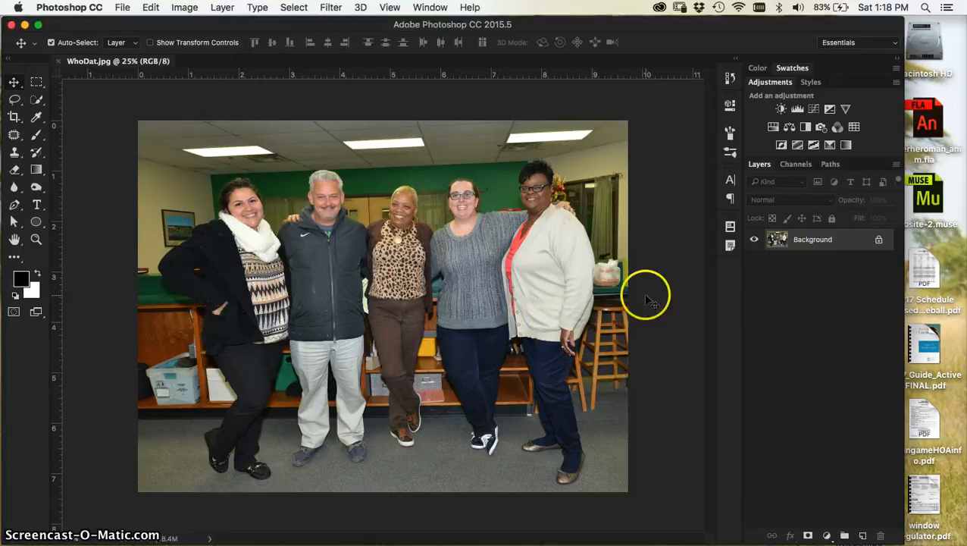
pyautogui.moveTo(644, 118)
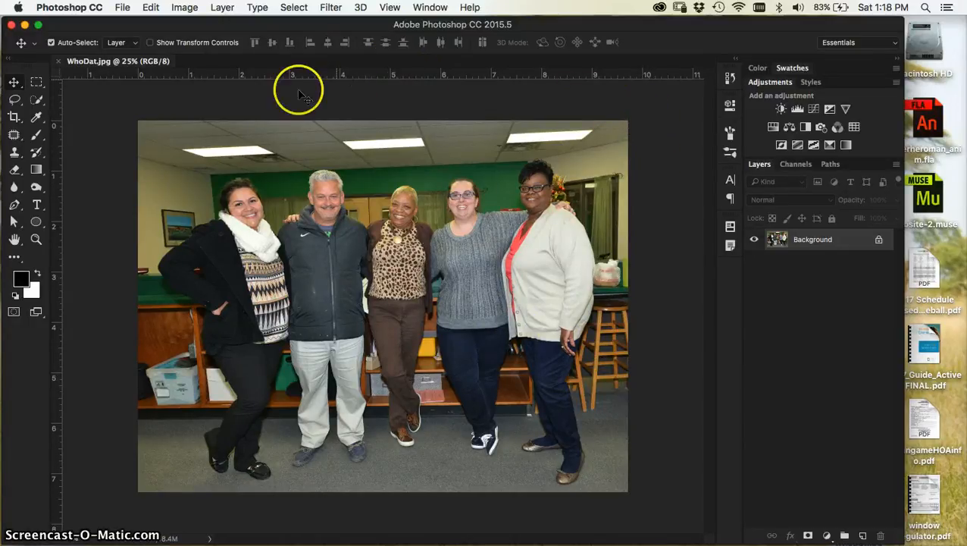
pyautogui.moveTo(539, 527)
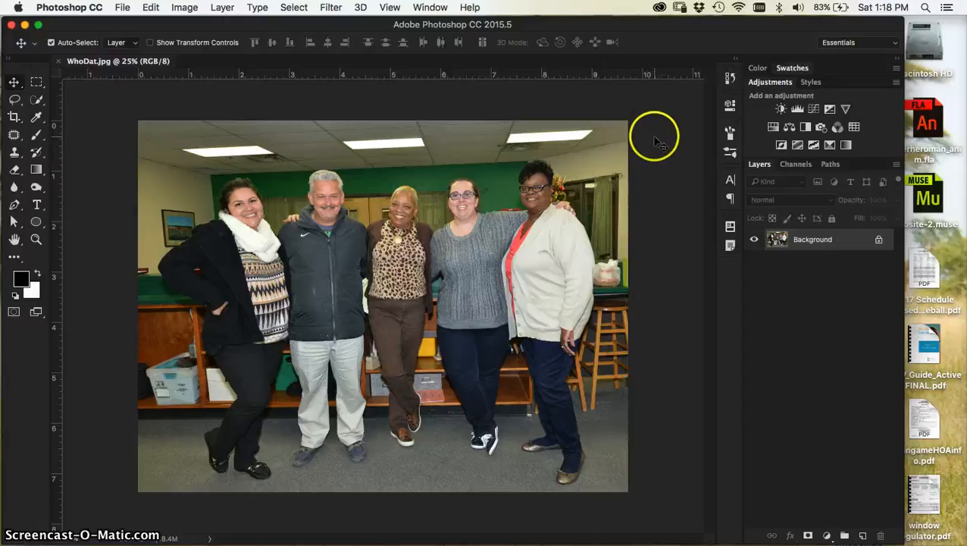
pyautogui.moveTo(118, 239)
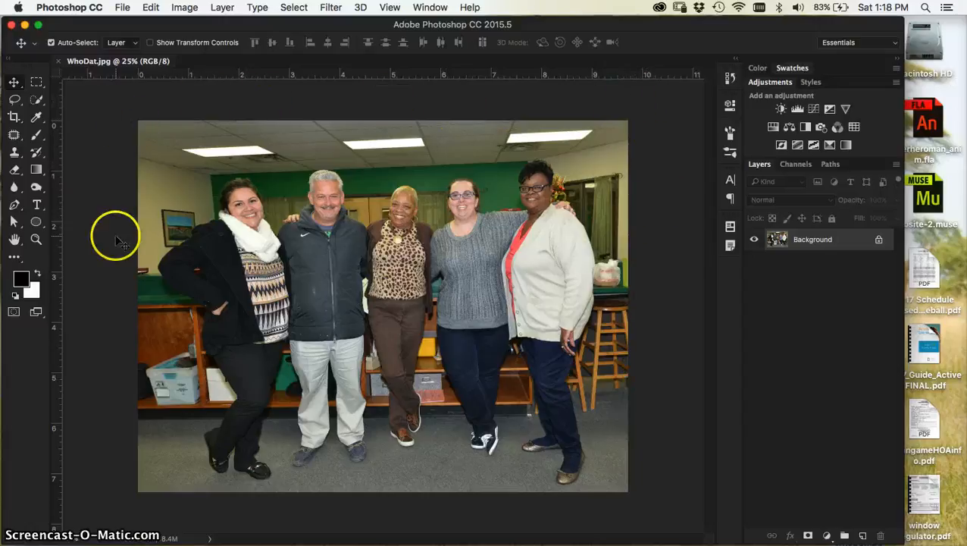
pyautogui.moveTo(643, 504)
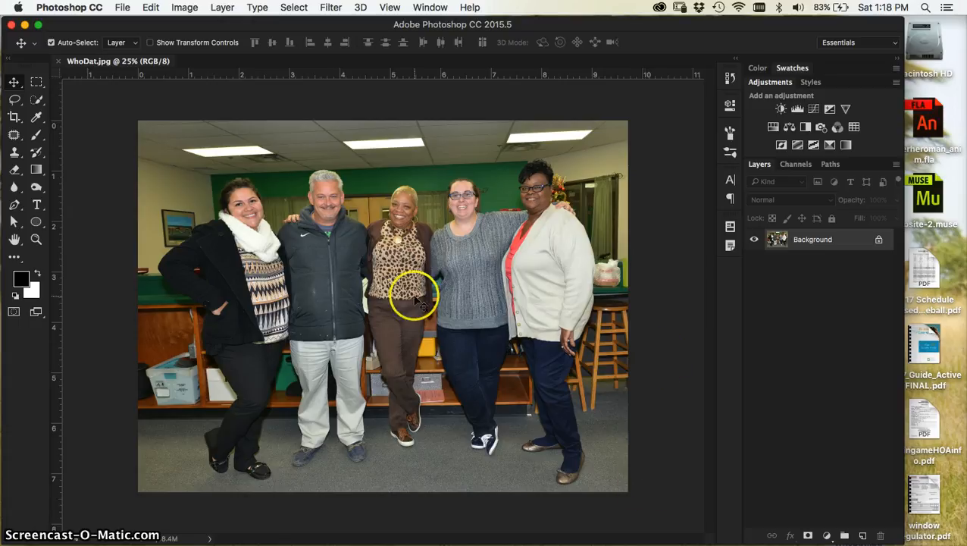
pyautogui.moveTo(196, 37)
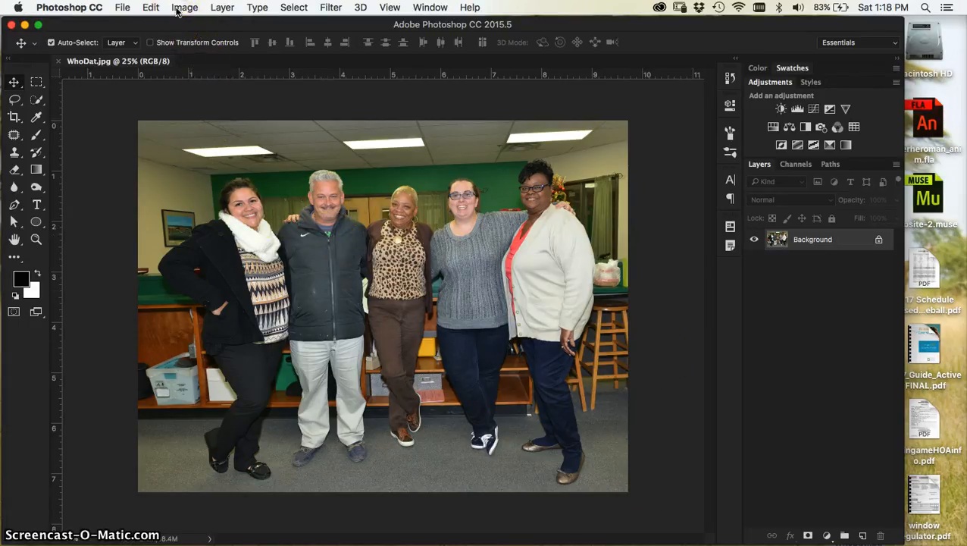
# Review the photo's dimensions in inches and choose a resampling method in Image Size.
pyautogui.click(185, 7)
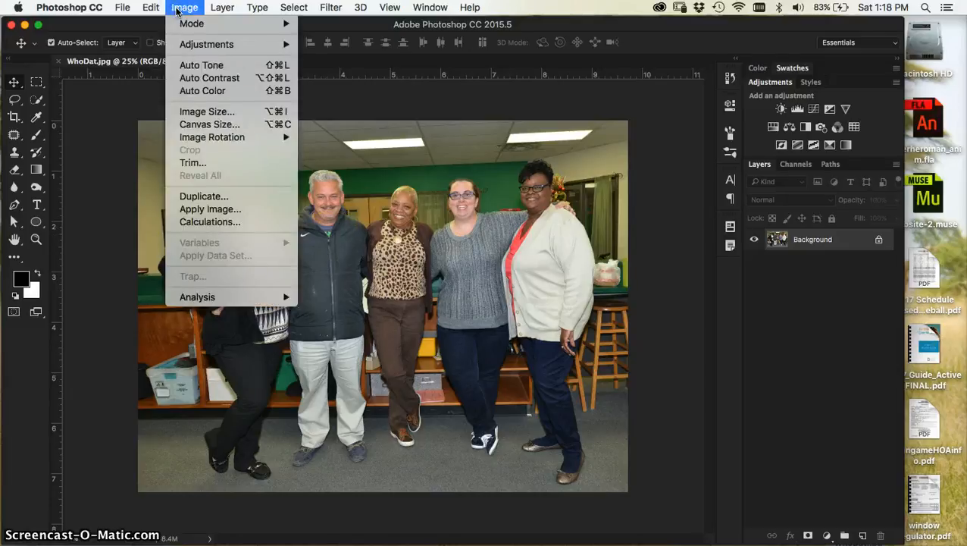
pyautogui.moveTo(199, 112)
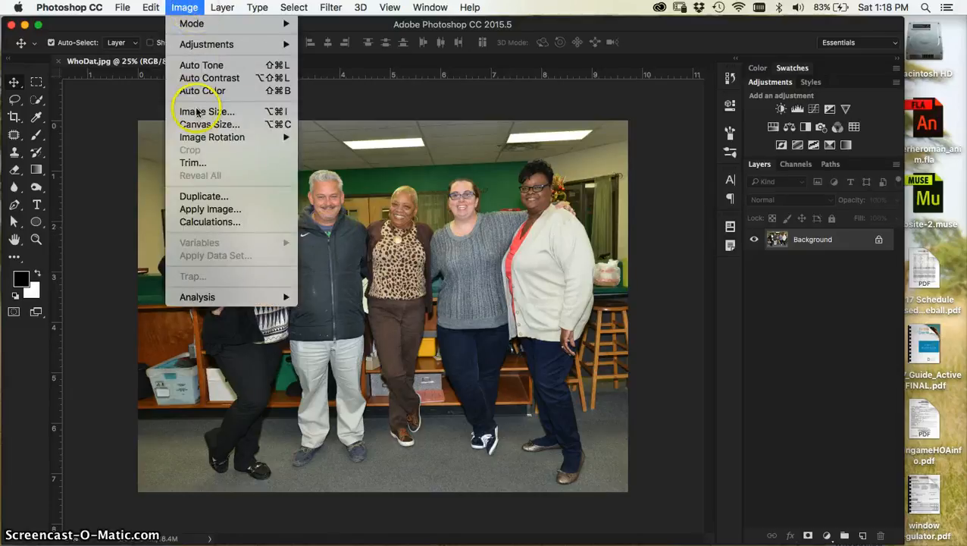
pyautogui.moveTo(208, 124)
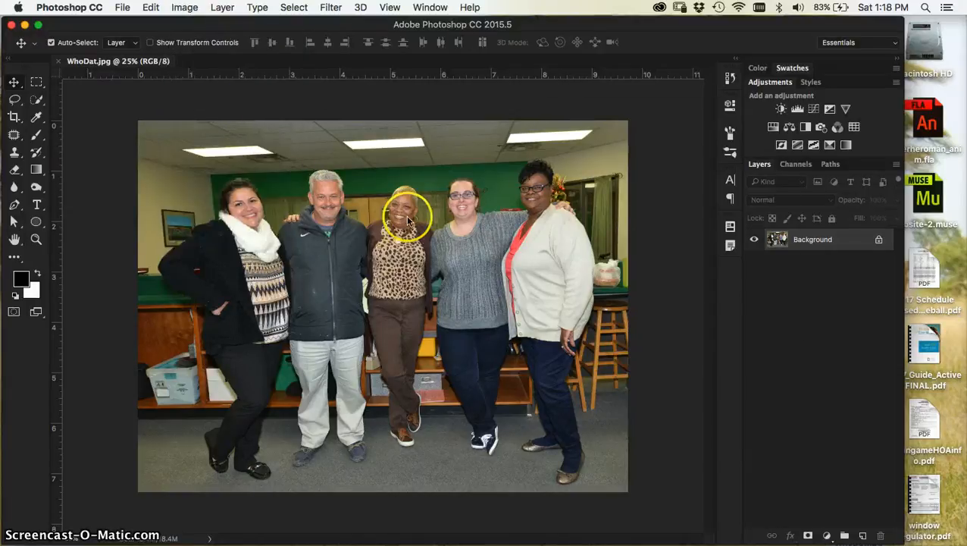
pyautogui.click(184, 7)
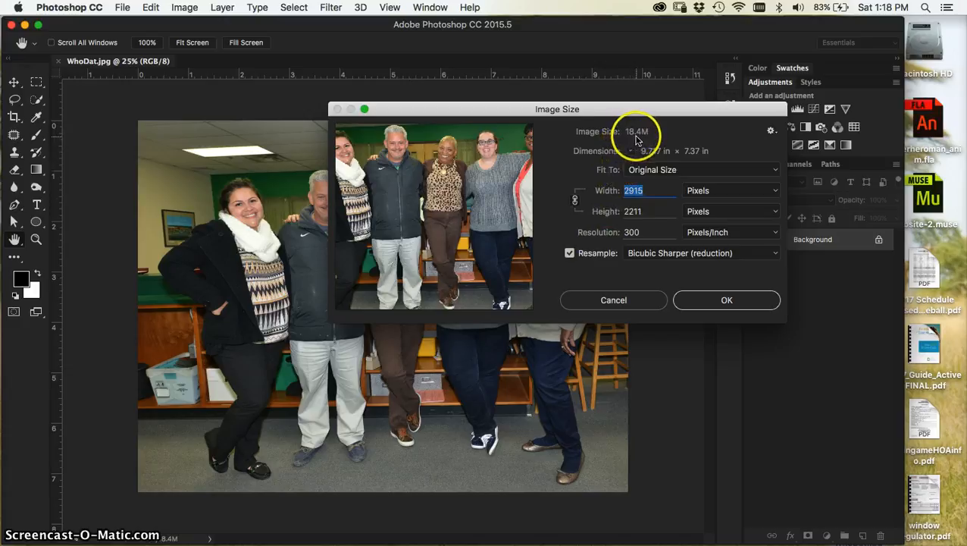
pyautogui.moveTo(648, 158)
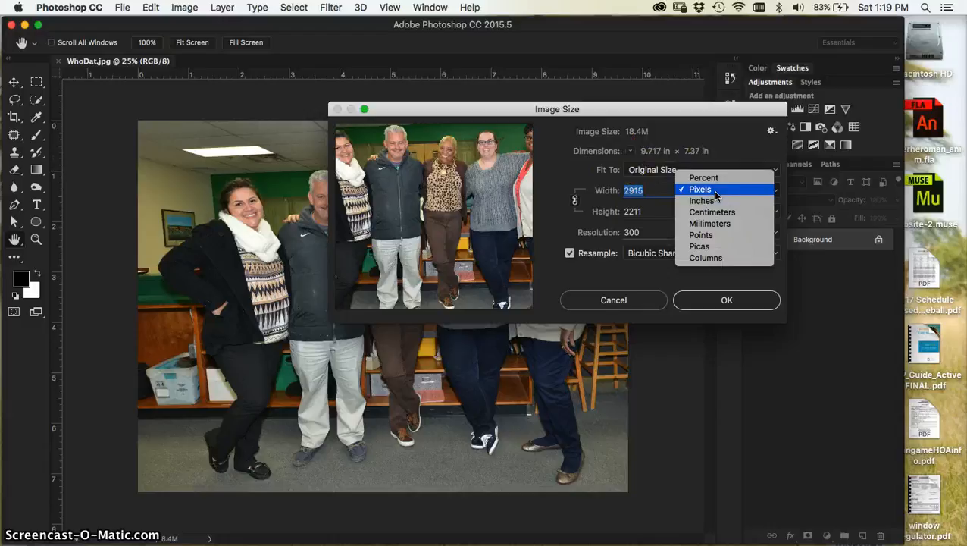
pyautogui.click(701, 201)
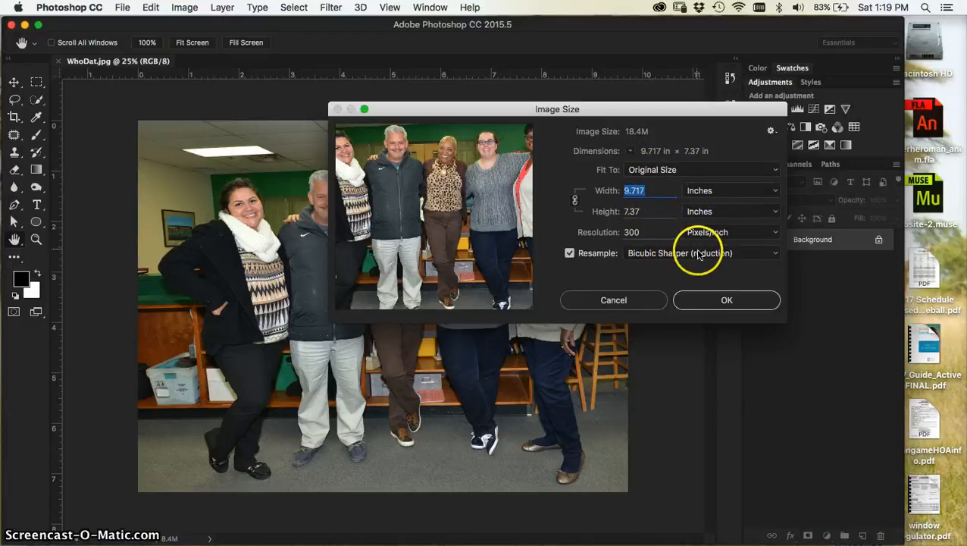
pyautogui.moveTo(682, 258)
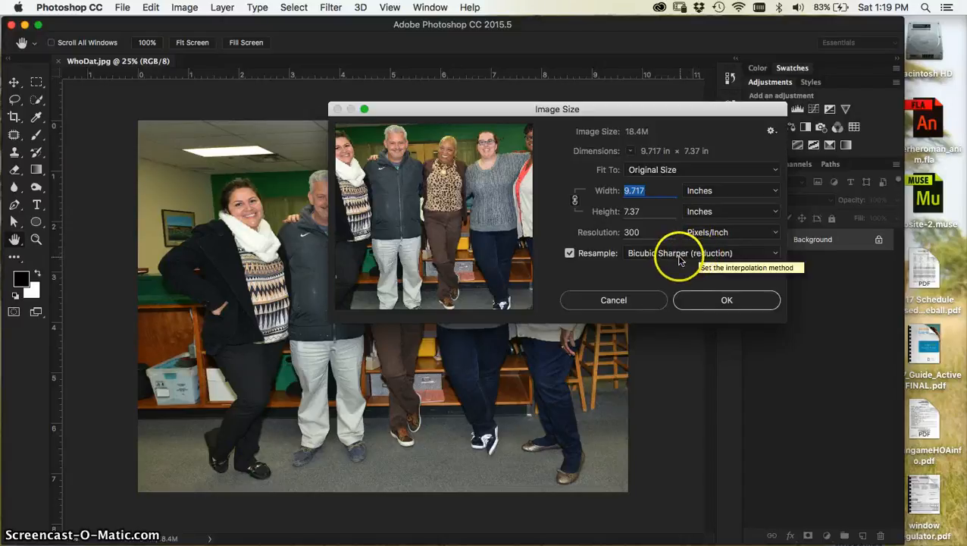
pyautogui.moveTo(724, 258)
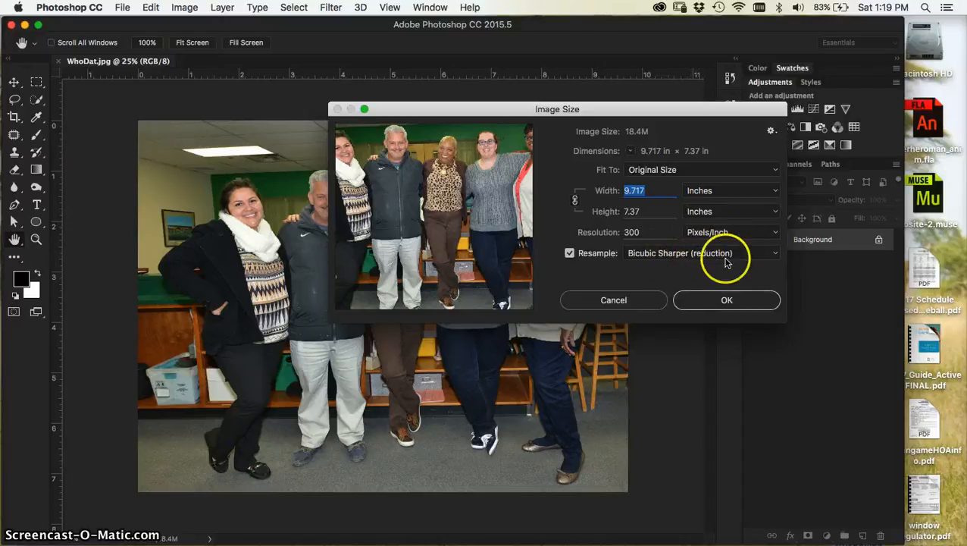
pyautogui.click(709, 253)
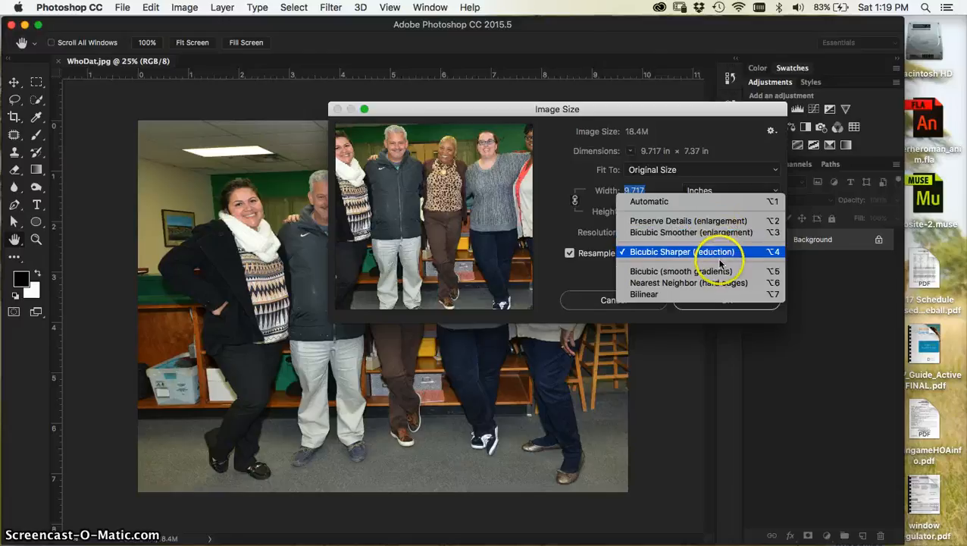
pyautogui.click(682, 252)
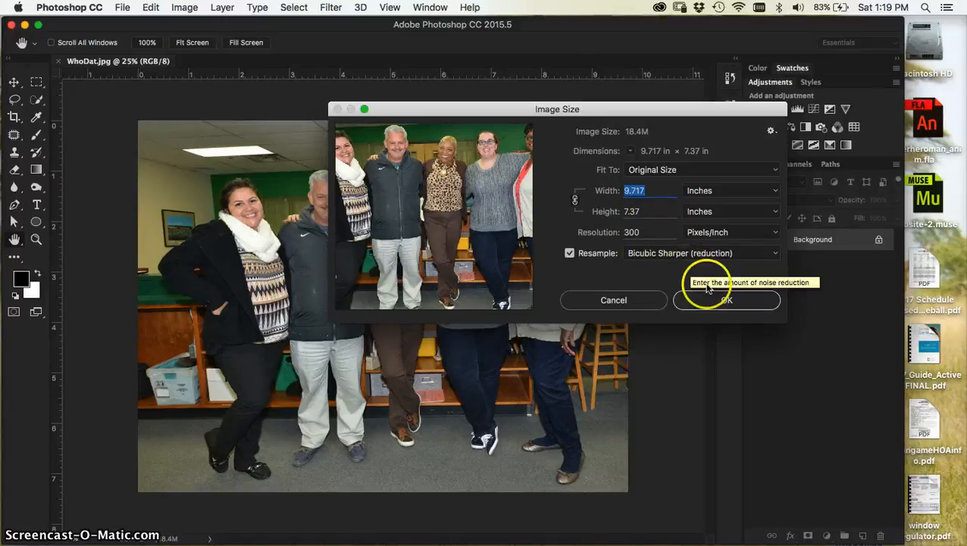
pyautogui.moveTo(705, 288)
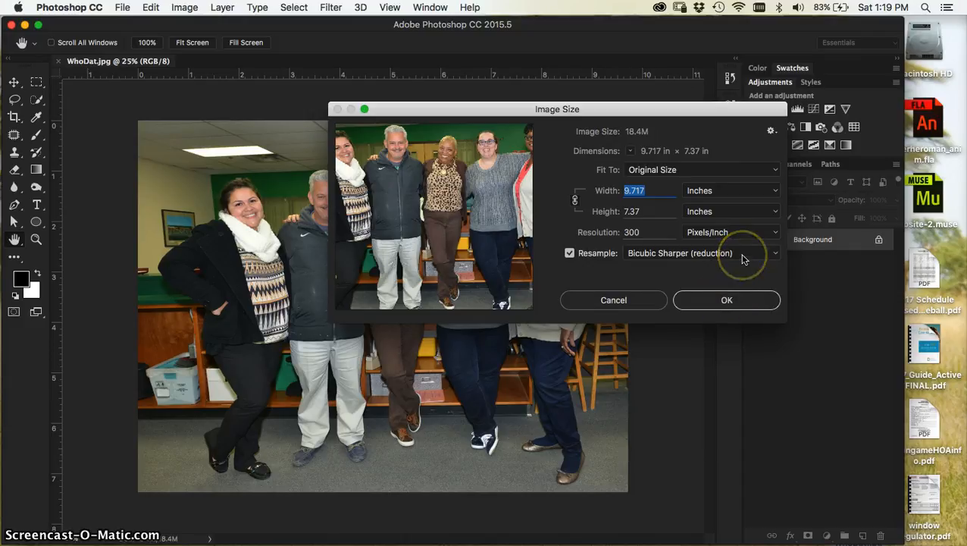
pyautogui.click(701, 252)
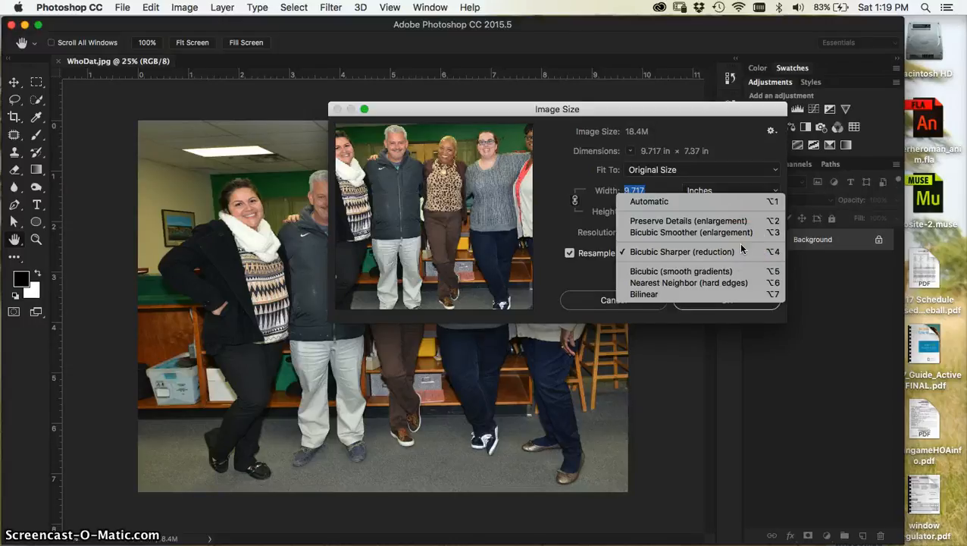
pyautogui.moveTo(713, 232)
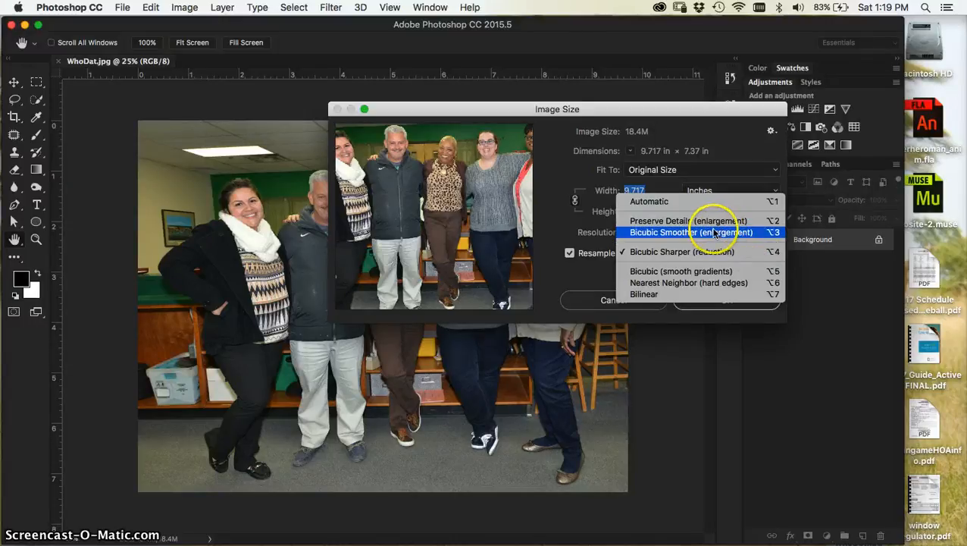
pyautogui.click(690, 232)
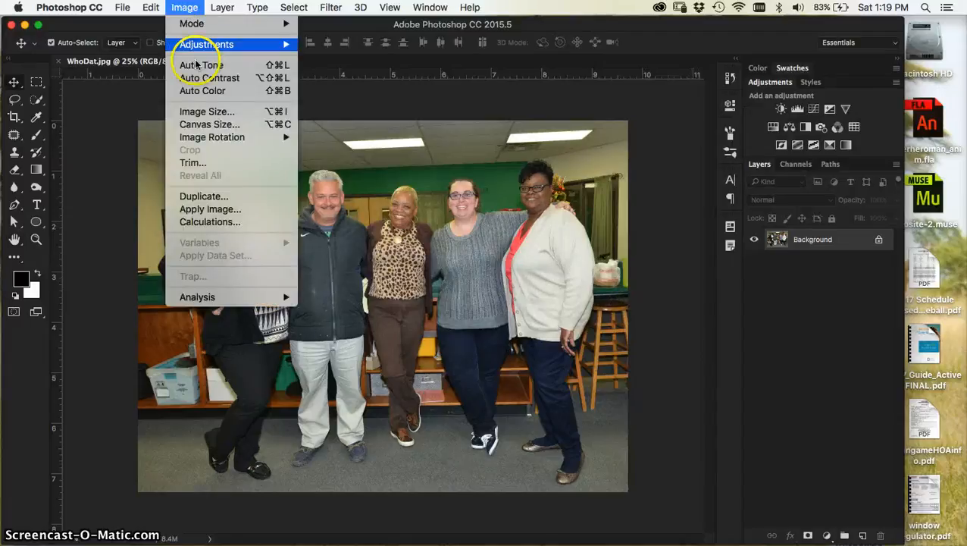
# In Canvas Size, add 0.25 inch to both width and height, keeping inches.
pyautogui.click(209, 124)
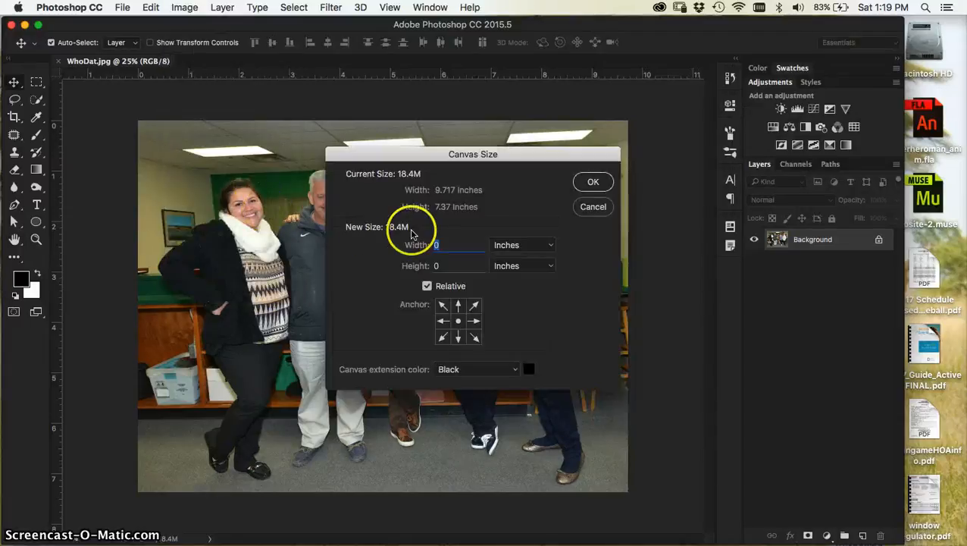
pyautogui.moveTo(473, 154); pyautogui.dragTo(653, 59)
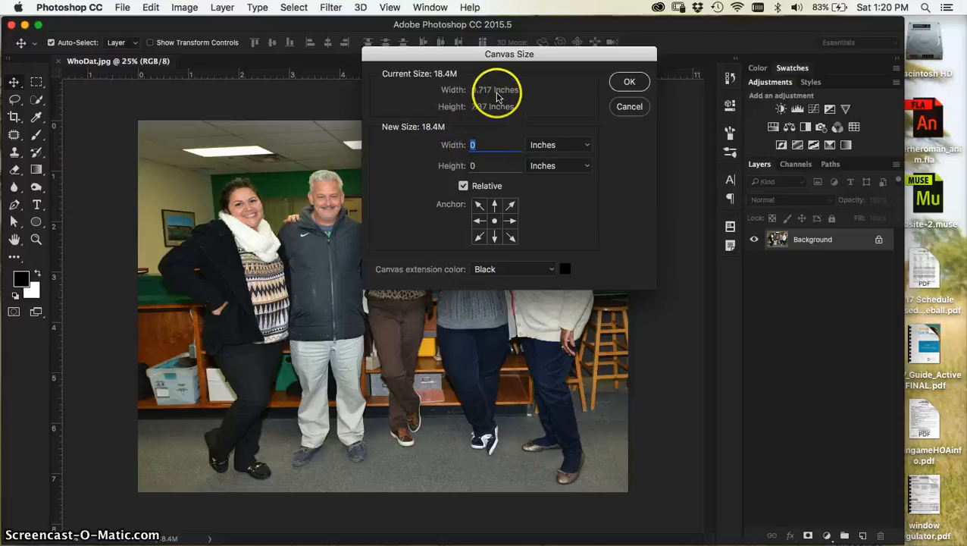
pyautogui.moveTo(281, 144)
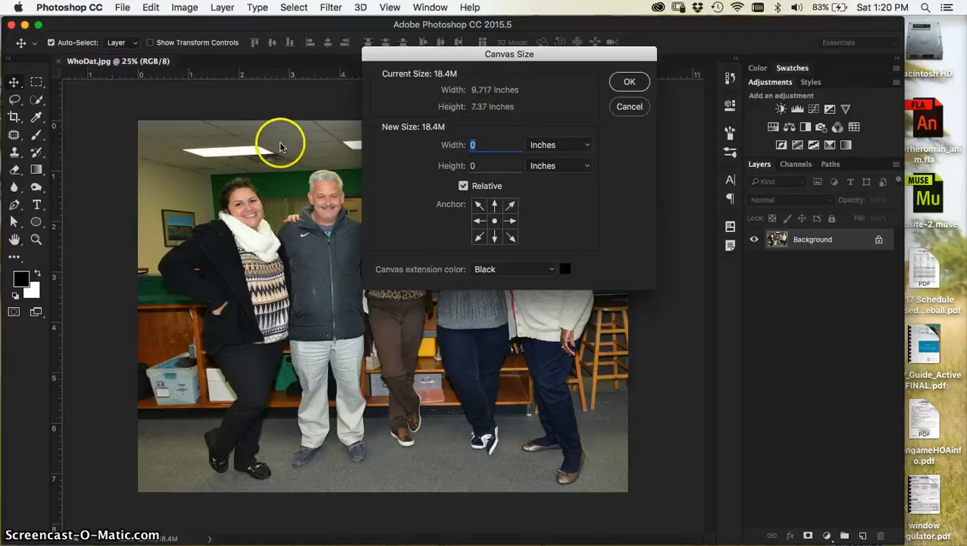
pyautogui.moveTo(552, 451)
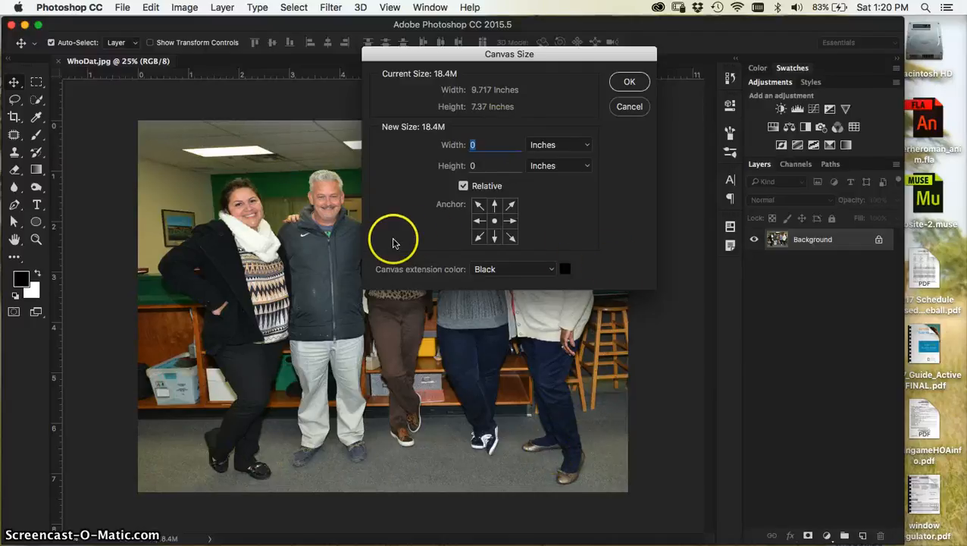
pyautogui.moveTo(497, 182)
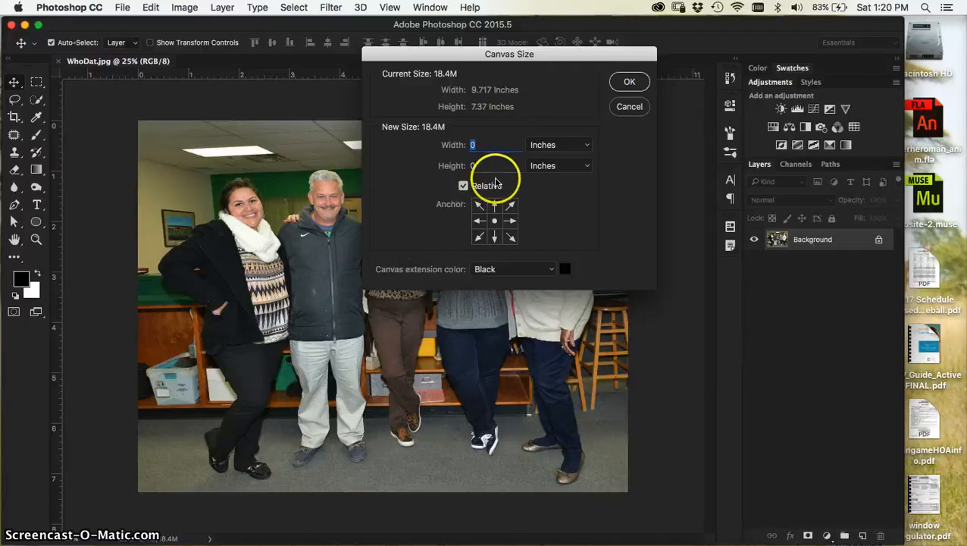
pyautogui.click(559, 145)
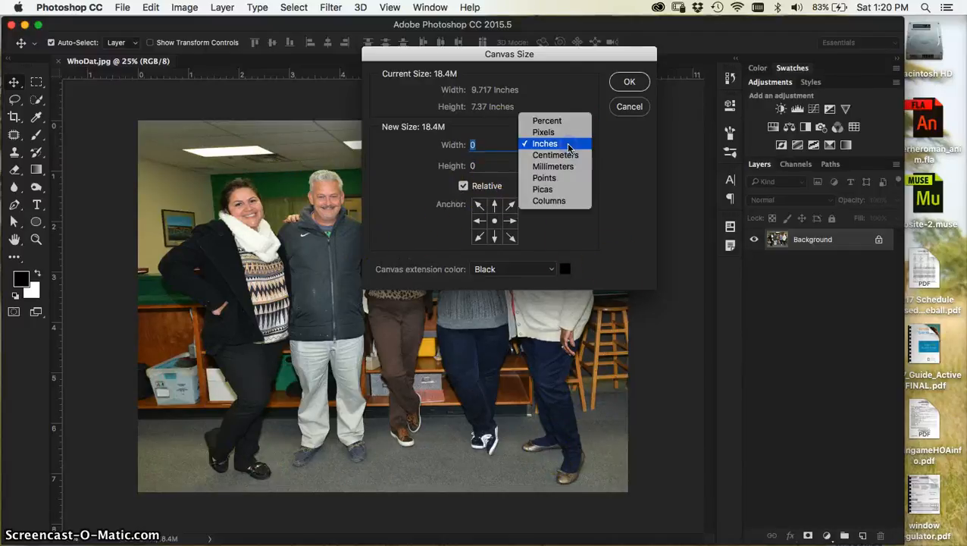
pyautogui.click(545, 144)
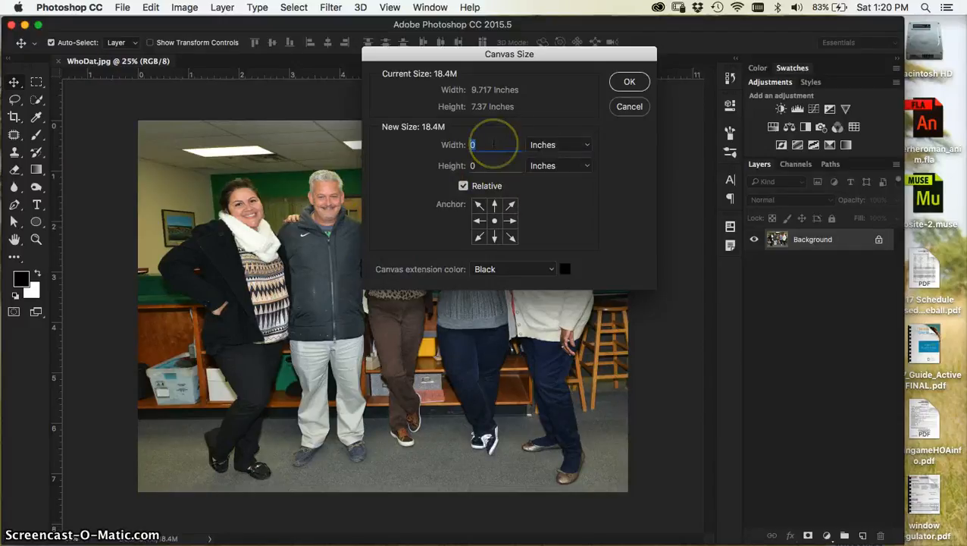
pyautogui.moveTo(493, 145)
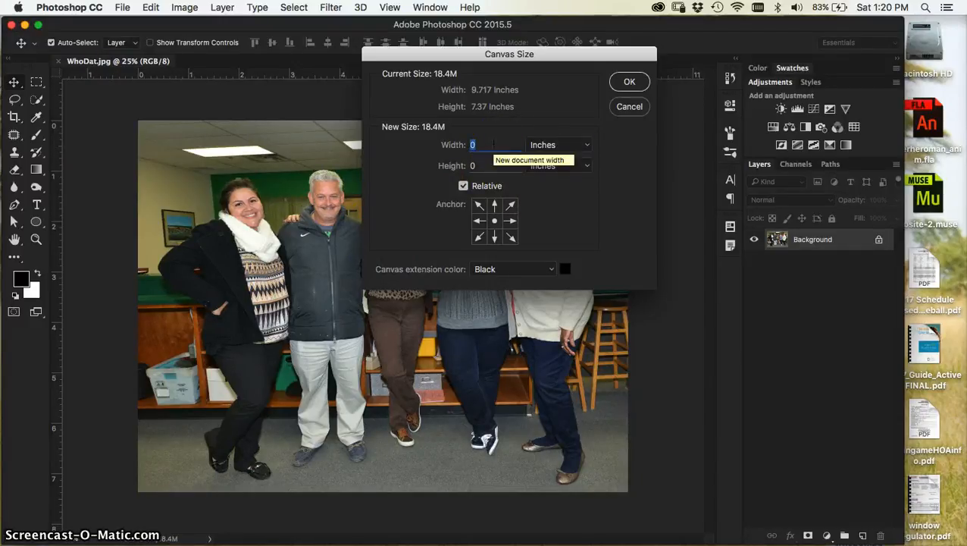
pyautogui.write('.25')
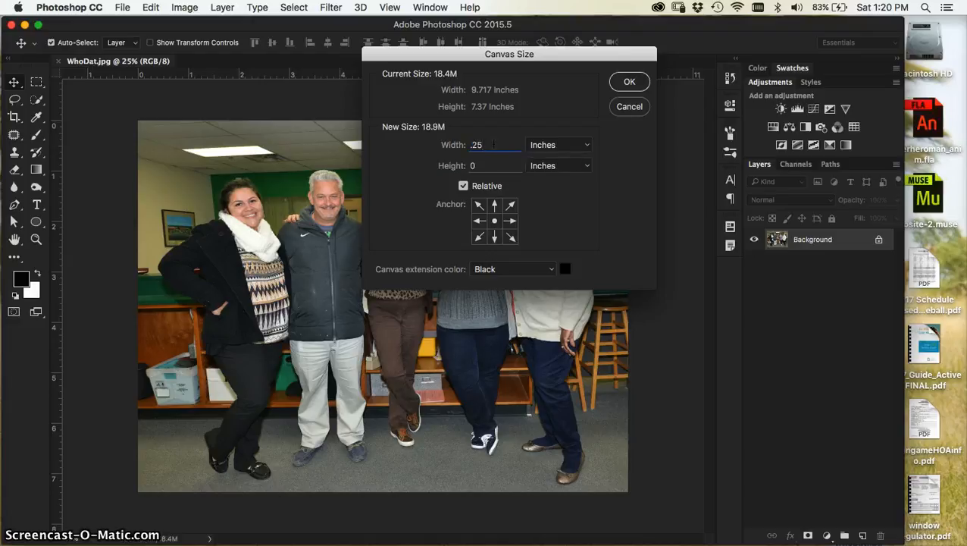
pyautogui.click(493, 165)
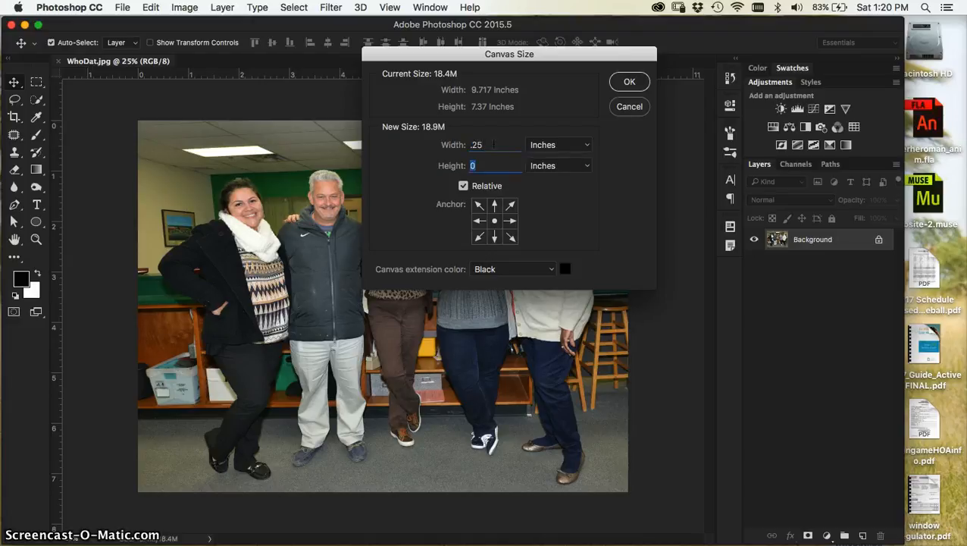
pyautogui.write('.25')
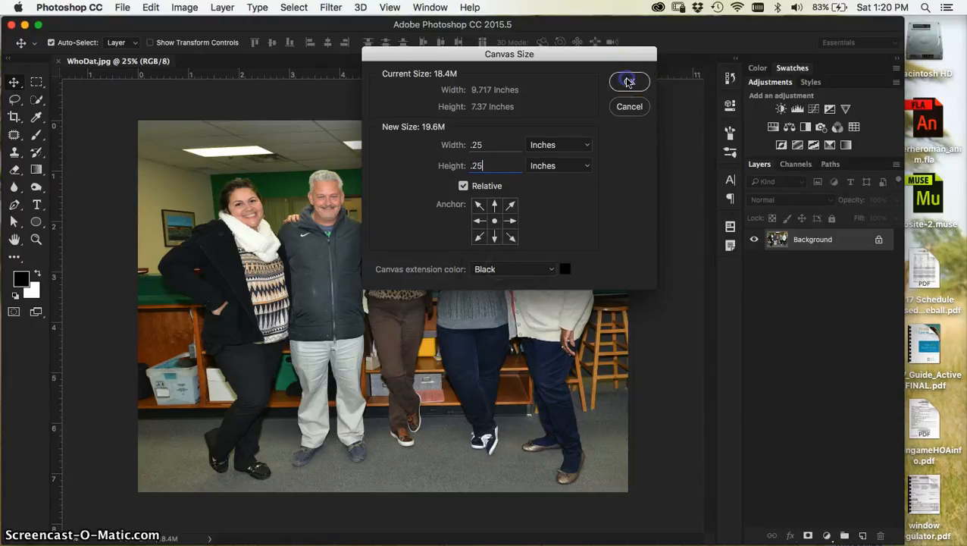
# Confirm the 0.25-inch Canvas Size change with OK, framing WhoDat.jpg in black.
pyautogui.click(629, 82)
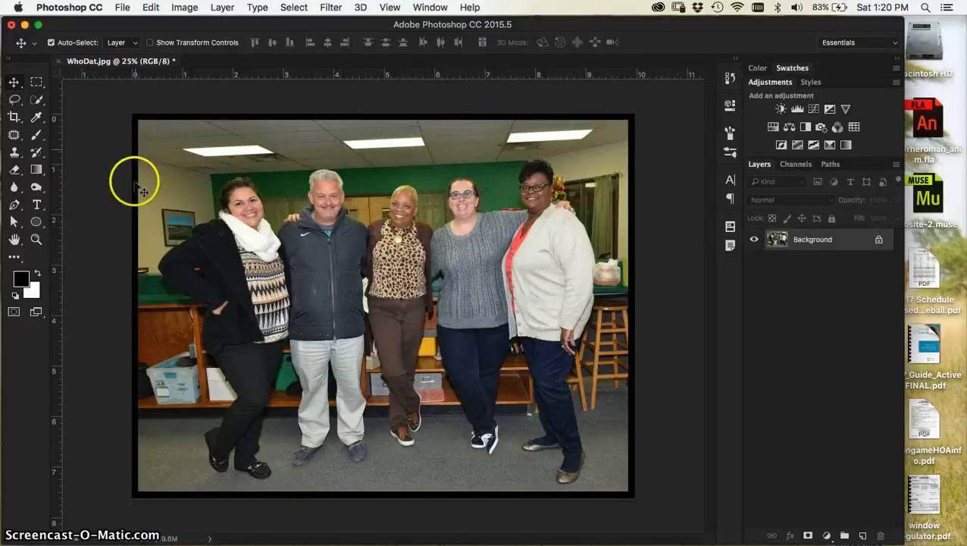
pyautogui.moveTo(633, 106)
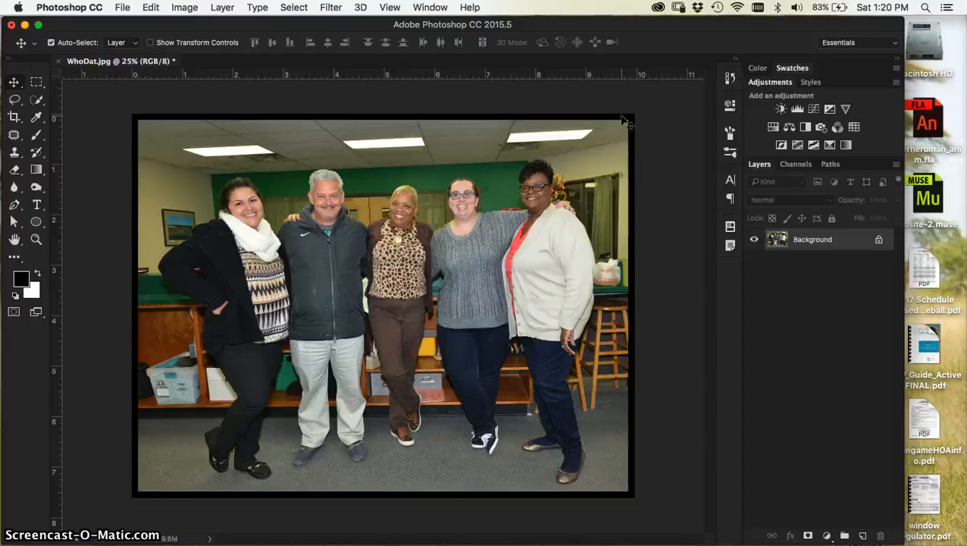
pyautogui.moveTo(519, 243)
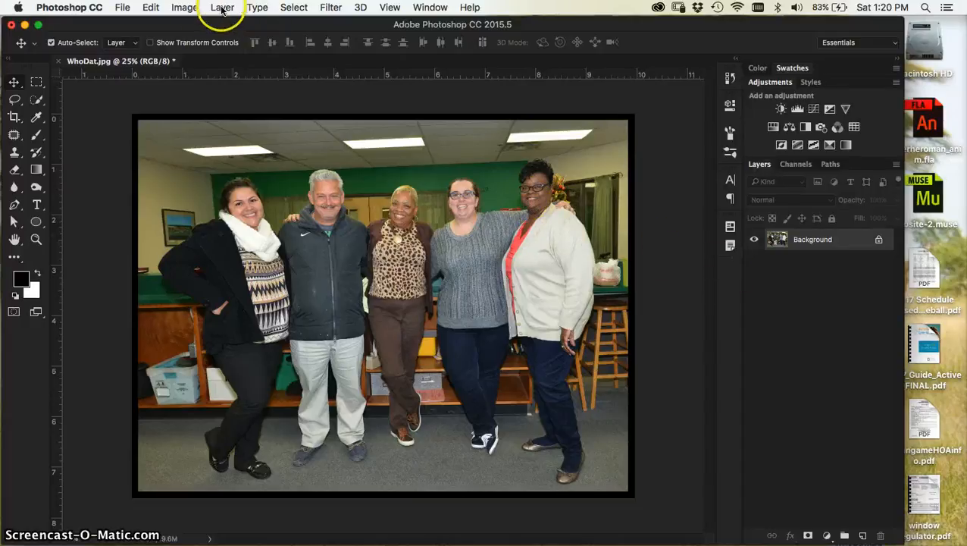
pyautogui.moveTo(299, 280)
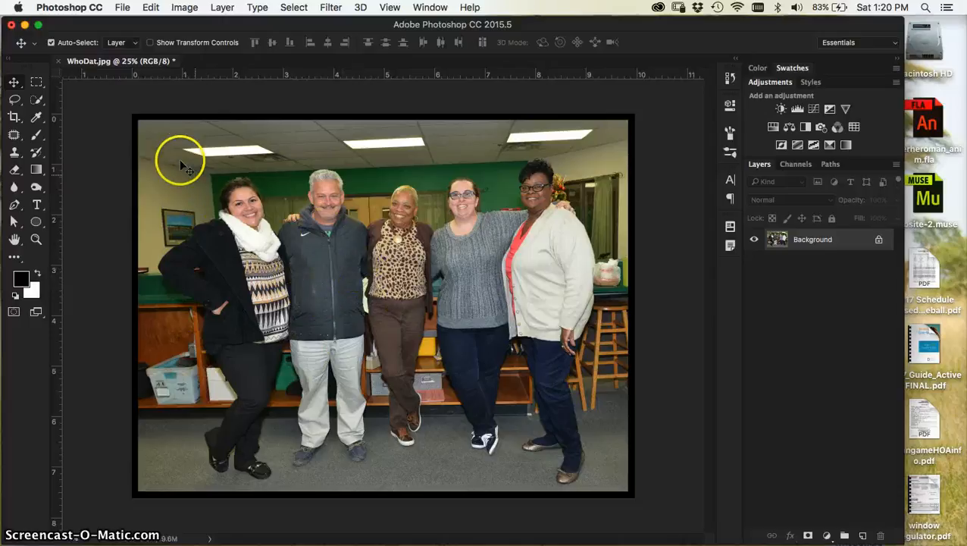
pyautogui.moveTo(138, 380)
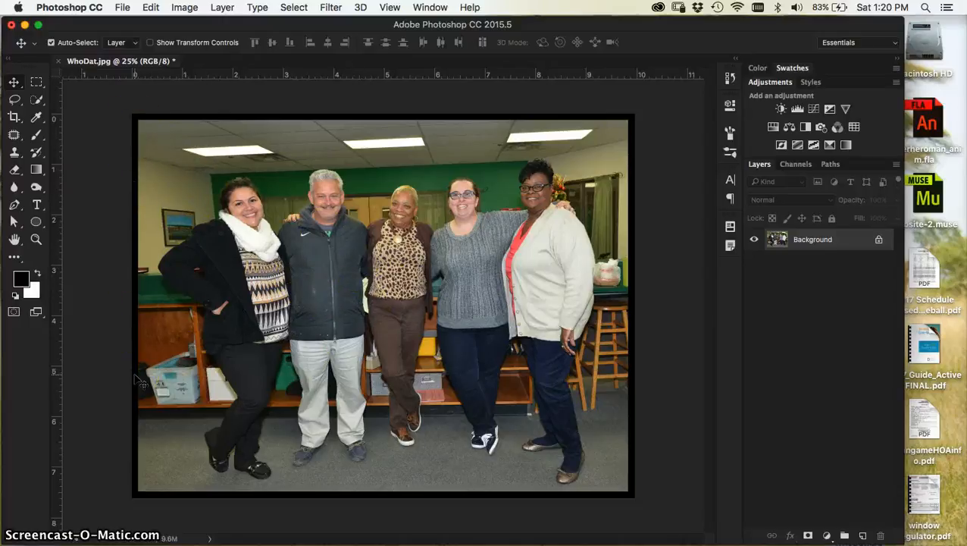